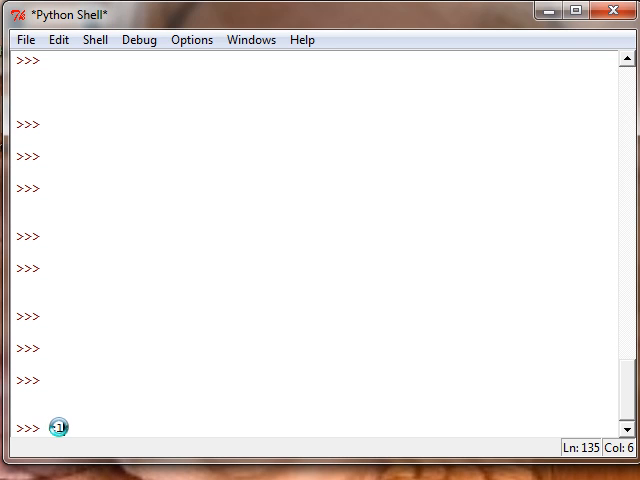
# Begin a class definition with the keyword class at the >>> prompt.
pyautogui.write('class')
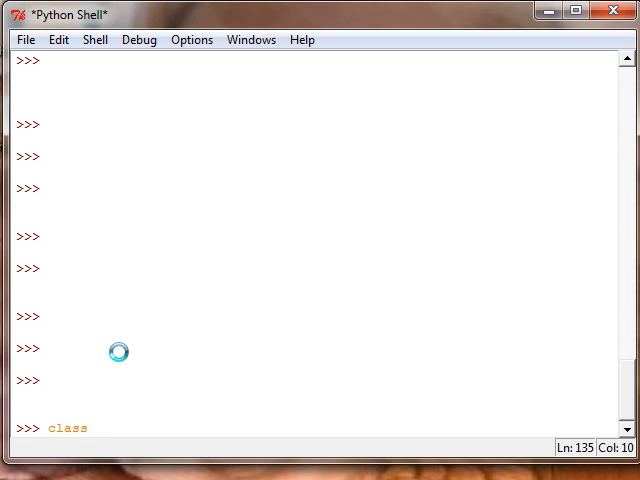
# Name the class person and give it the attribute hair = "green".
pyautogui.write('person')
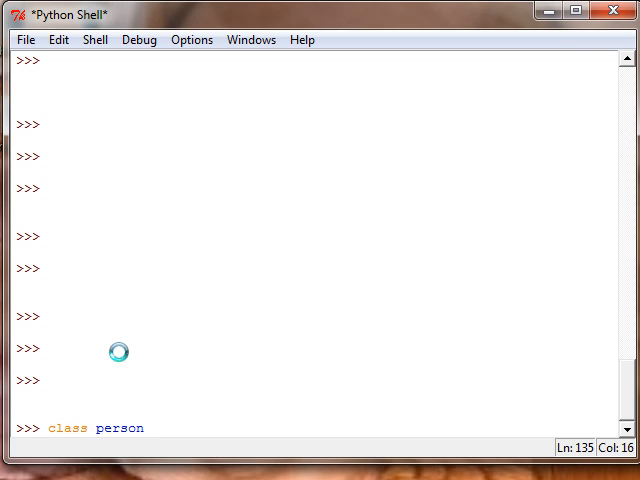
pyautogui.write(':')
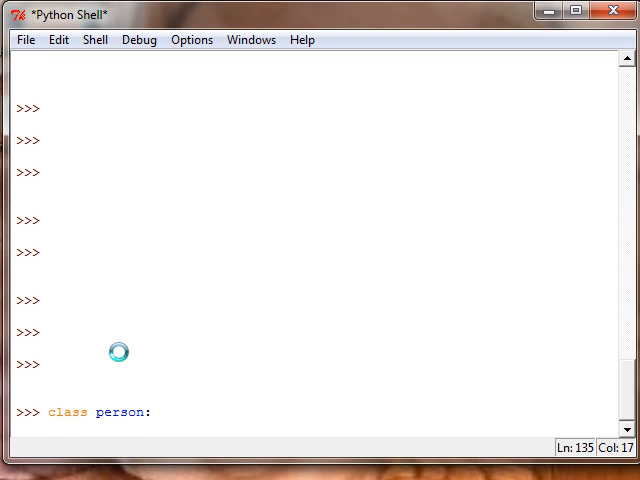
pyautogui.press('Return')
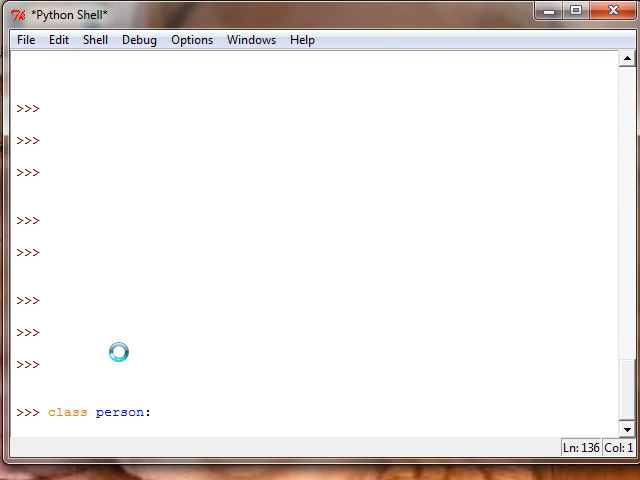
pyautogui.write('har')
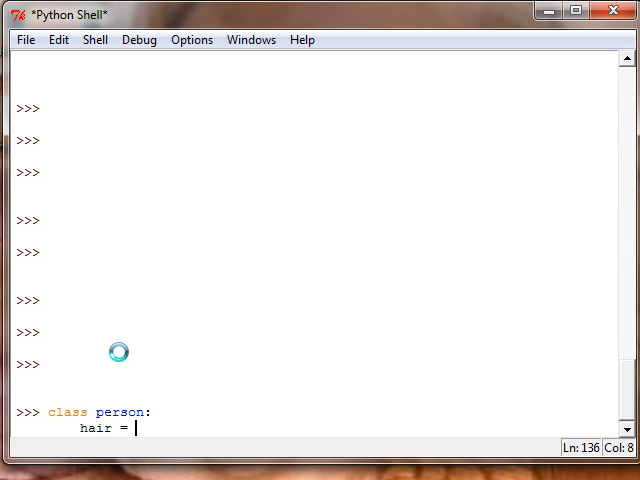
pyautogui.write('"')
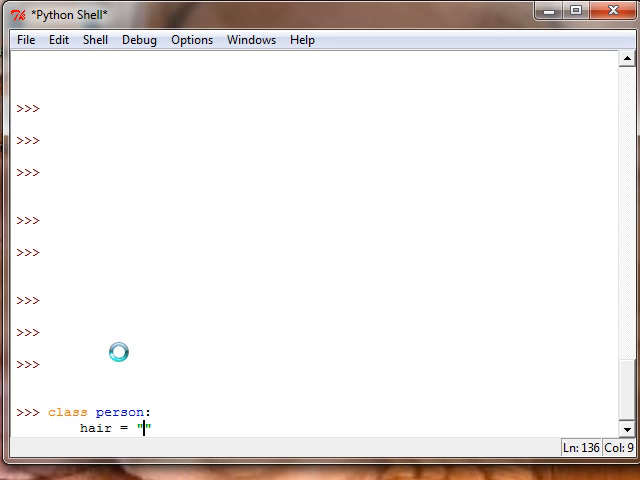
pyautogui.write('green')
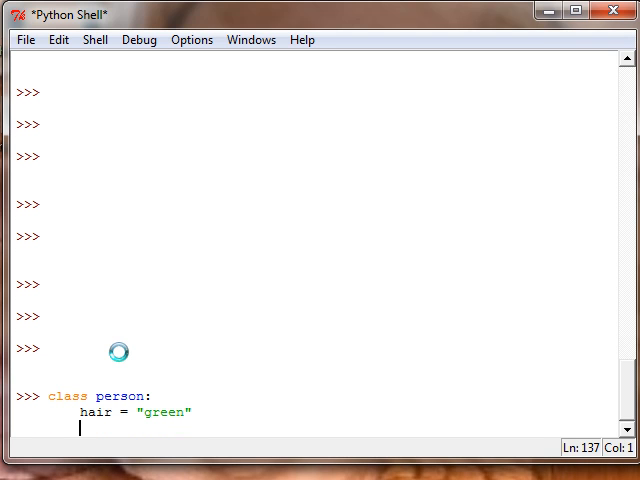
# Add the attributes eyes = 'brown' and mouth = 'big' to the class body.
pyautogui.write('eyes =')
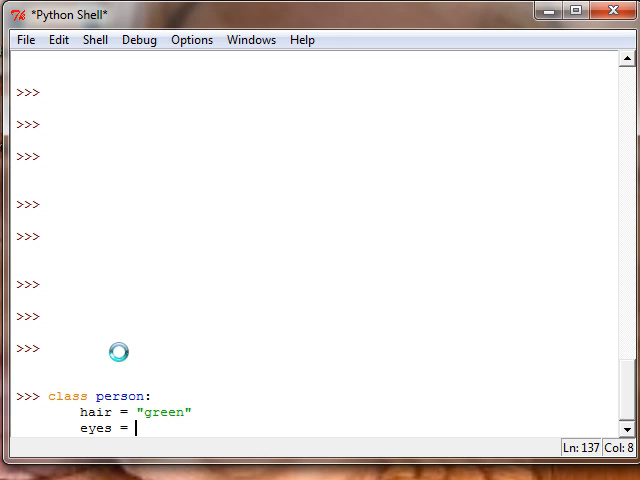
pyautogui.write("'")
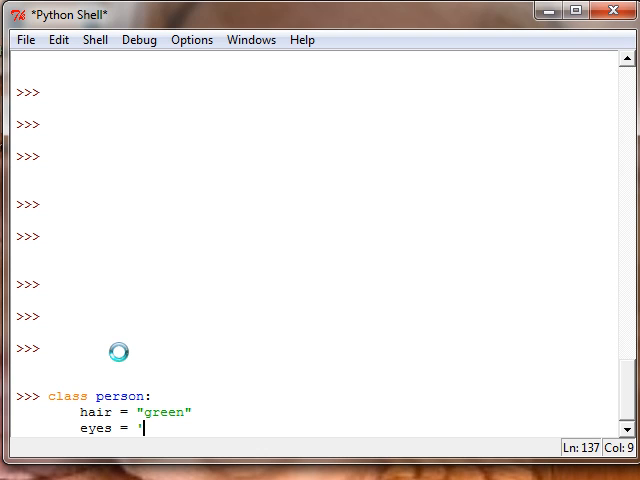
pyautogui.write('brown')
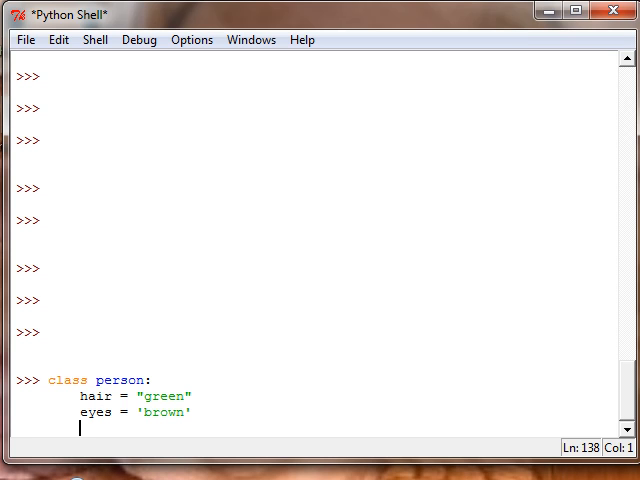
pyautogui.write('mouth')
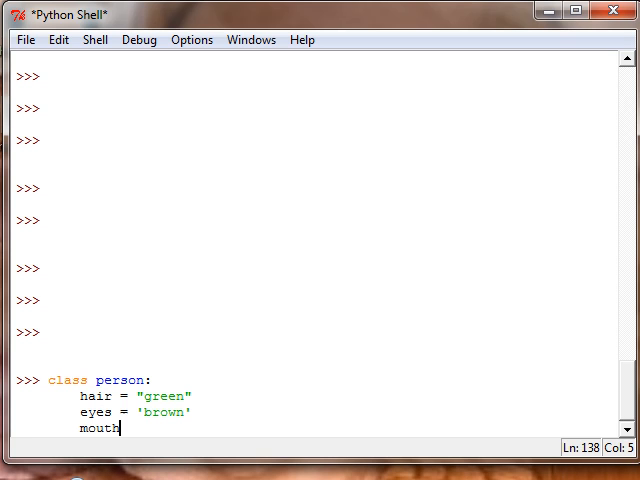
pyautogui.write("= '")
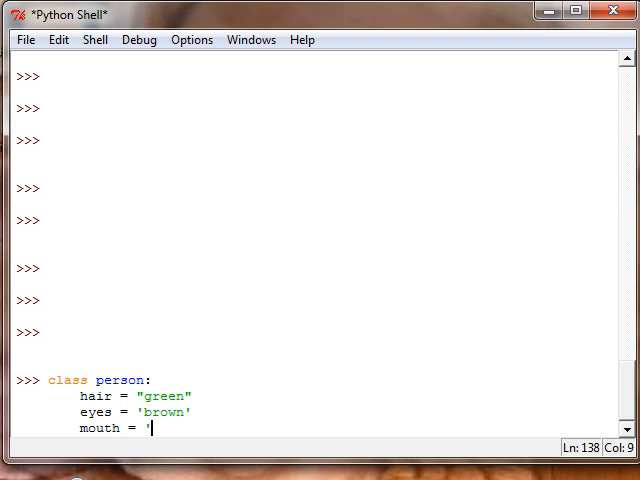
pyautogui.write("bi'")
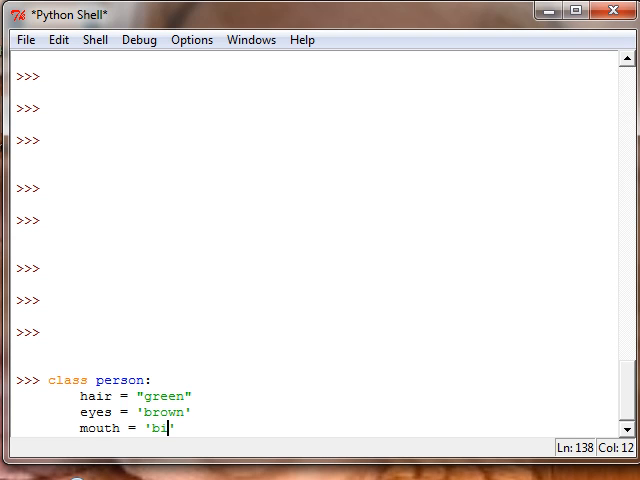
pyautogui.write('g')
pyautogui.press('Return')
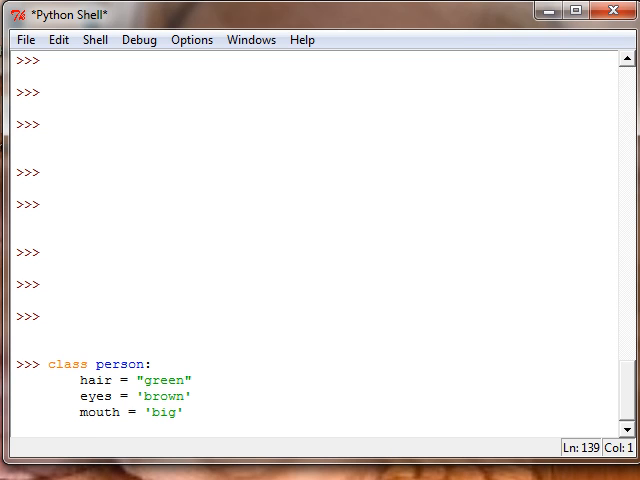
# Write the method header def working(): inside person and return the cursor to its parentheses.
pyautogui.press('Return')
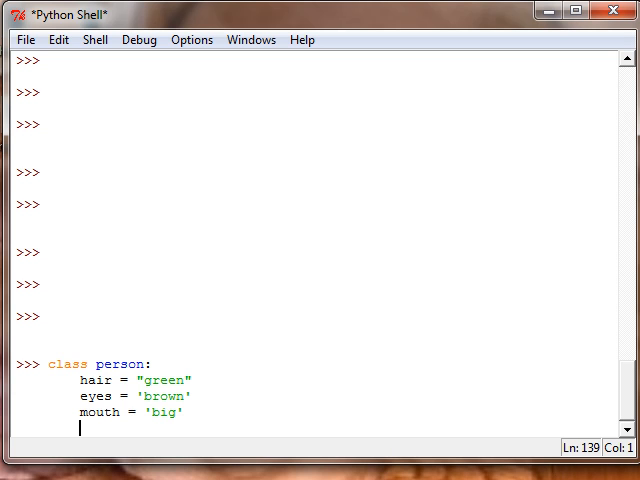
pyautogui.write('d')
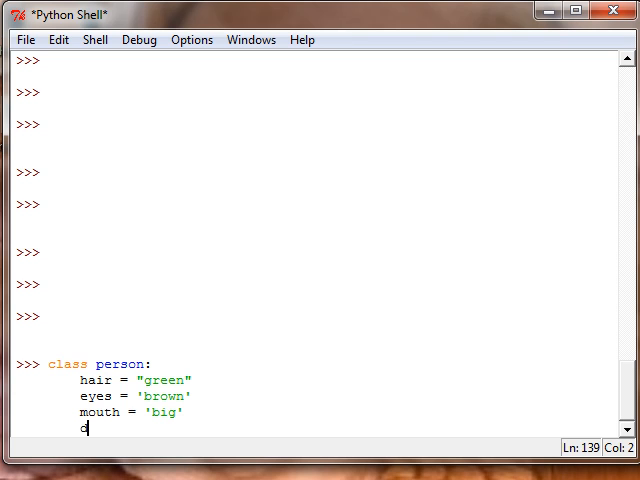
pyautogui.write('ef')
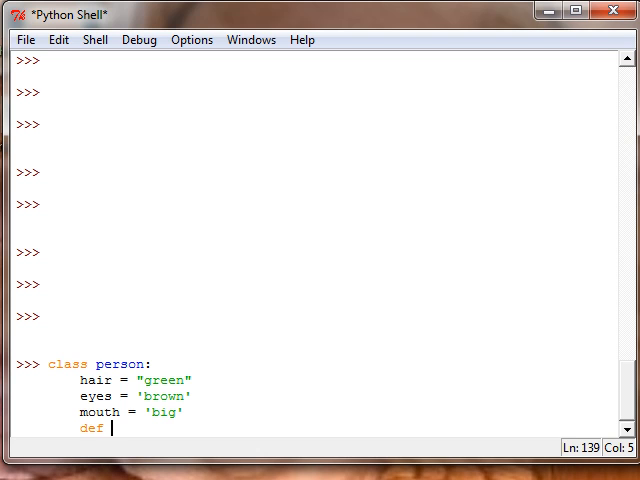
pyautogui.write('working')
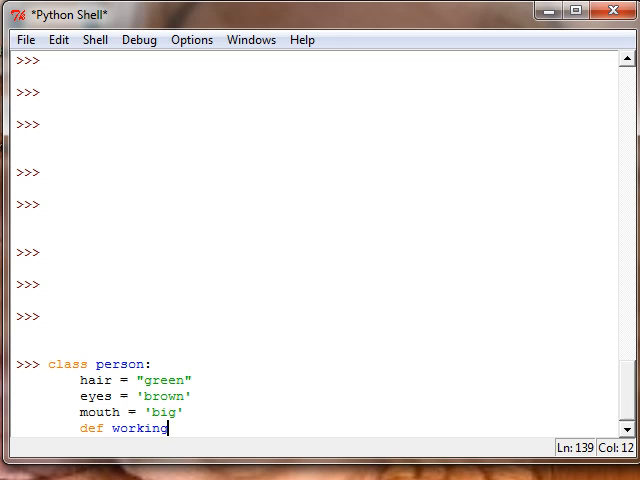
pyautogui.write('():')
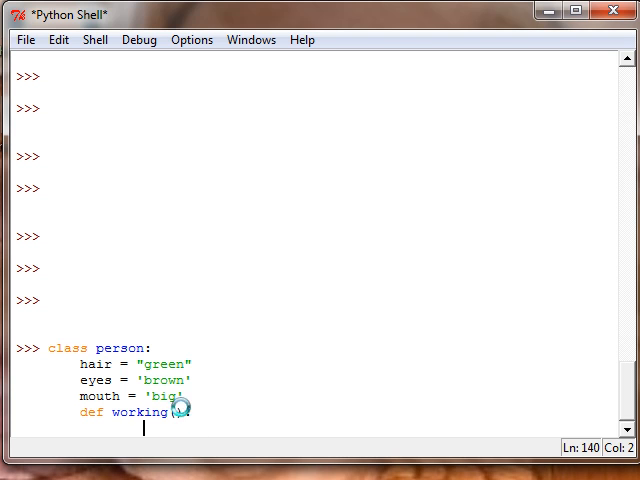
pyautogui.write('():')
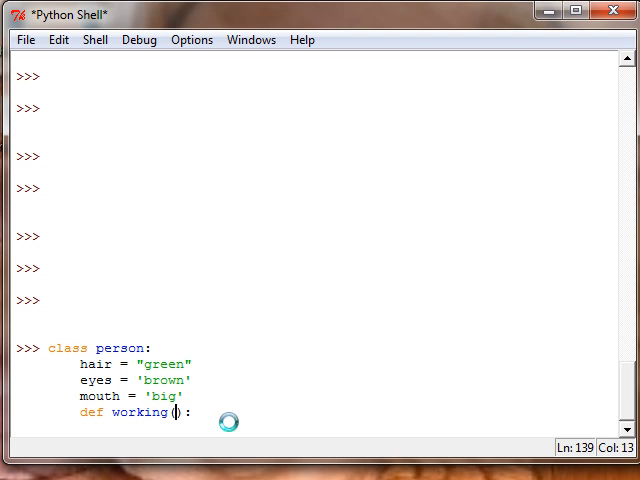
pyautogui.press('Return')
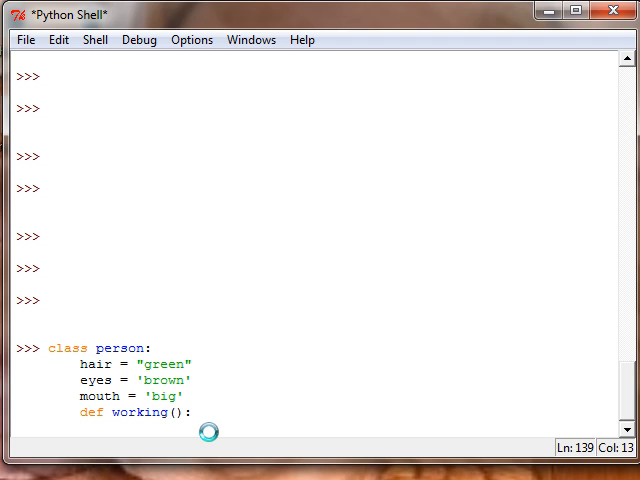
pyautogui.press('Return')
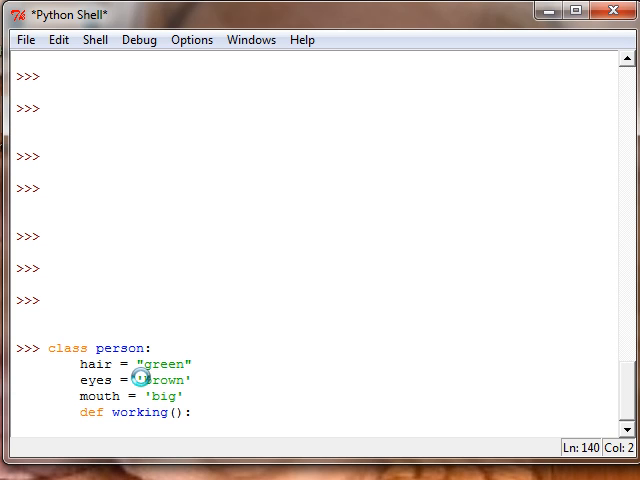
pyautogui.press('Return')
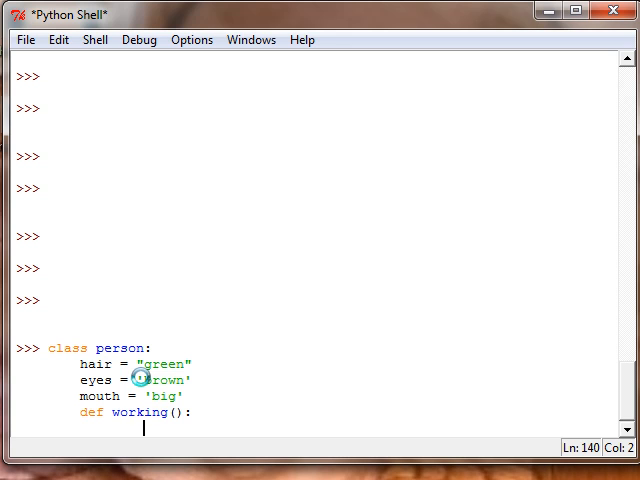
pyautogui.moveTo(184, 412)
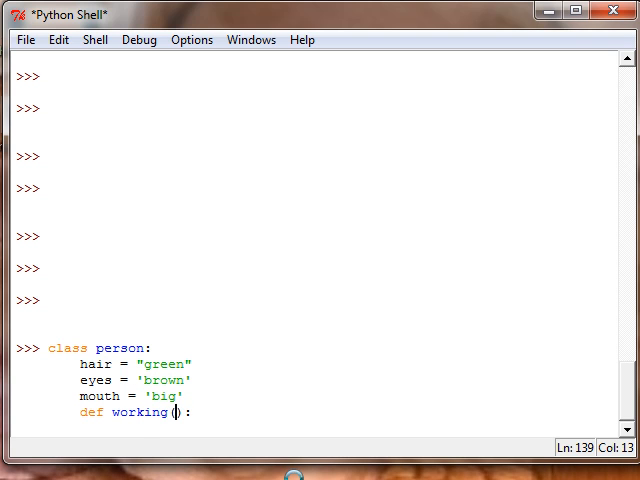
# Add a name parameter to working() and to the class header, then begin a print statement.
pyautogui.write('name')
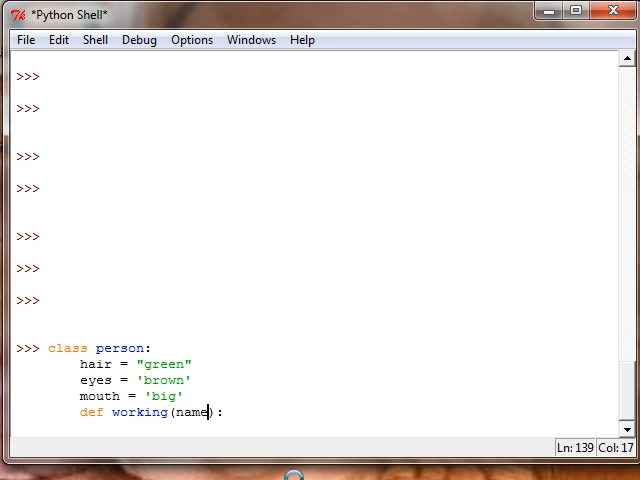
pyautogui.click(136, 348)
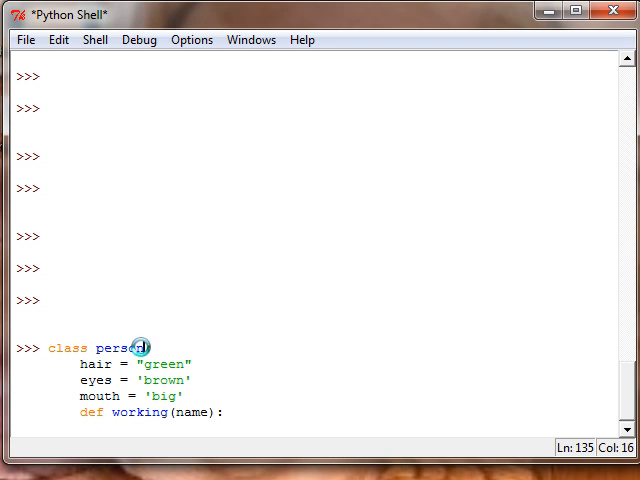
pyautogui.write('():')
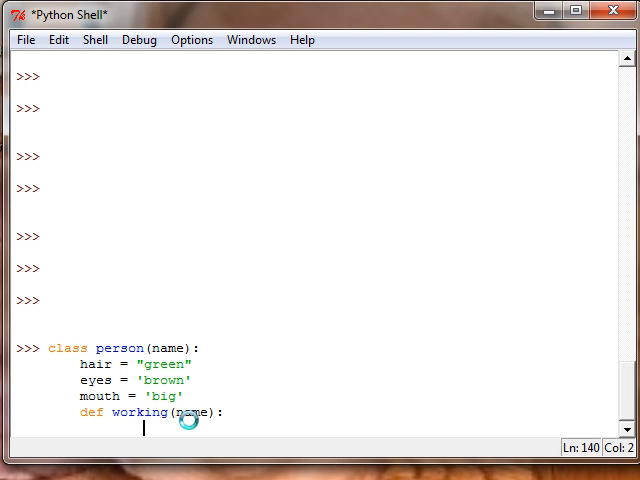
pyautogui.write('print')
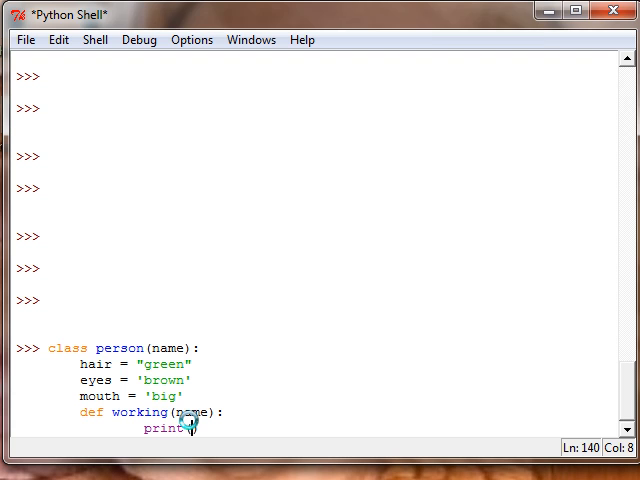
# Have working() print name 'is working', sleep 3 seconds and print "...".
pyautogui.write('(name)')
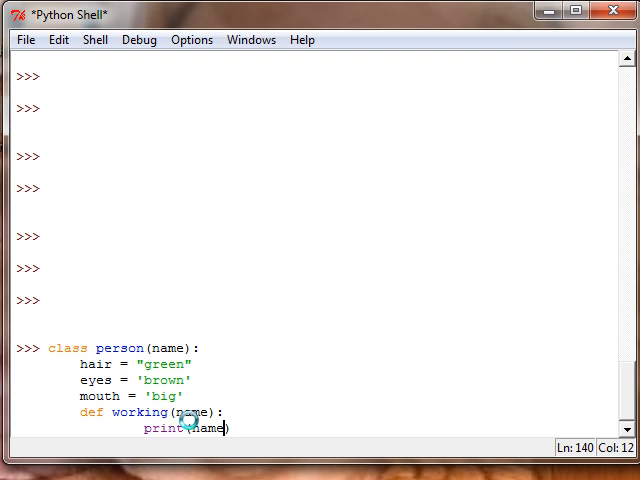
pyautogui.write(",''")
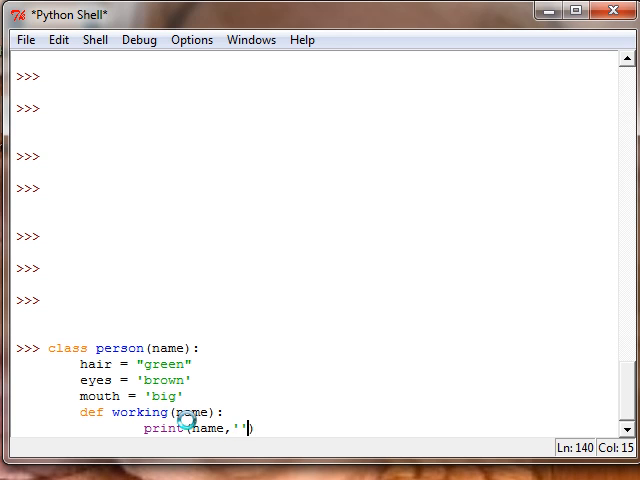
pyautogui.write('is working')
pyautogui.write('time')
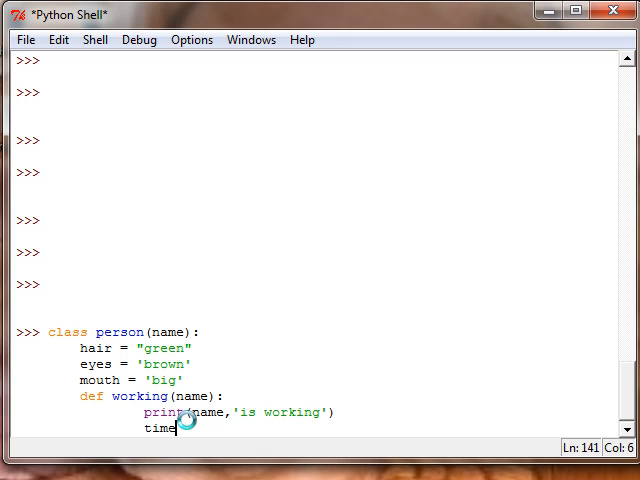
pyautogui.write('.slpp')
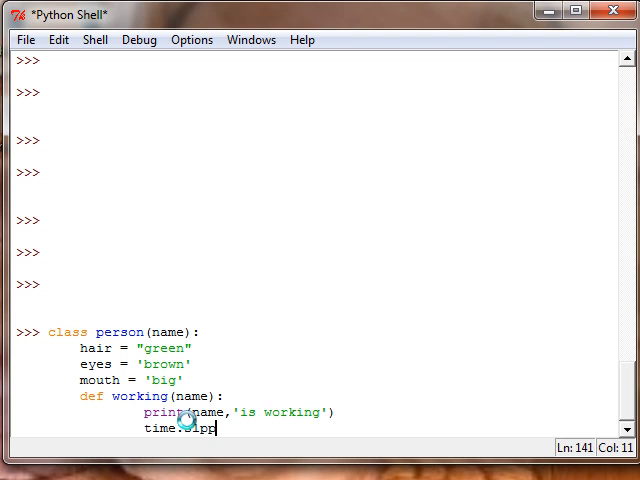
pyautogui.write('ee')
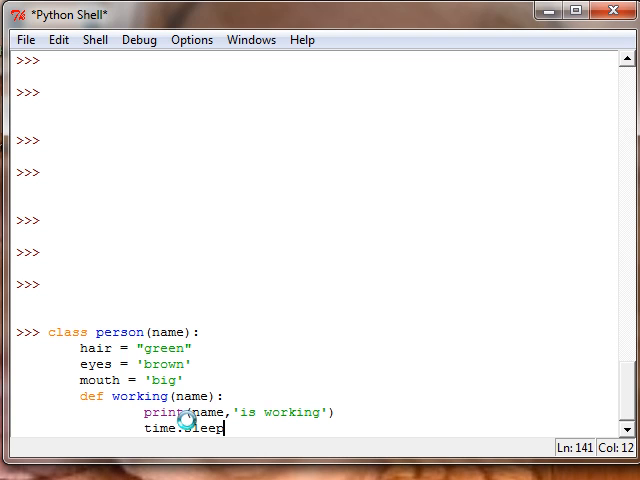
pyautogui.write('(')
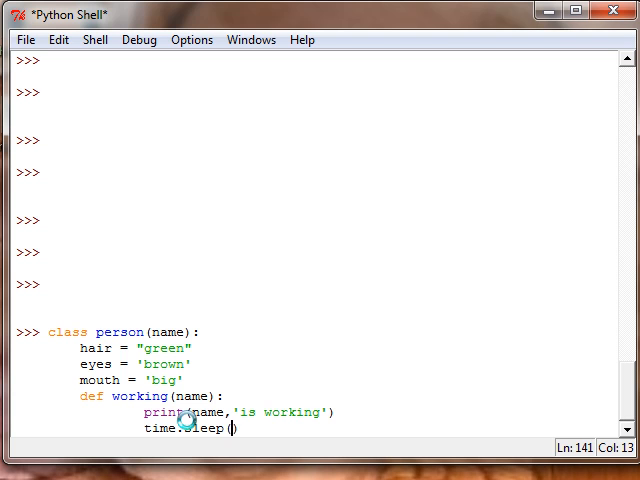
pyautogui.write('3')
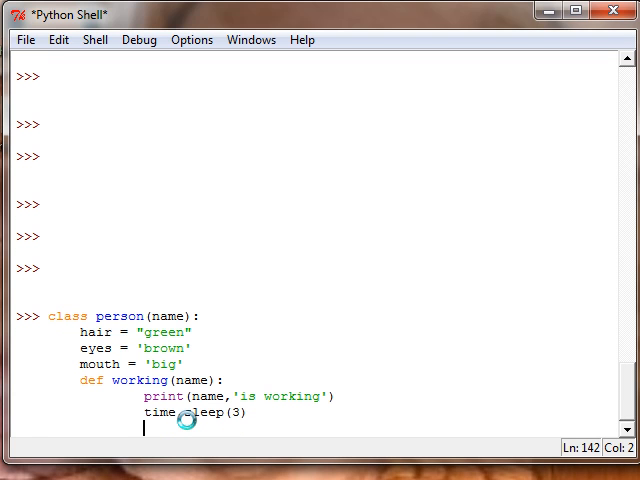
pyautogui.write('print')
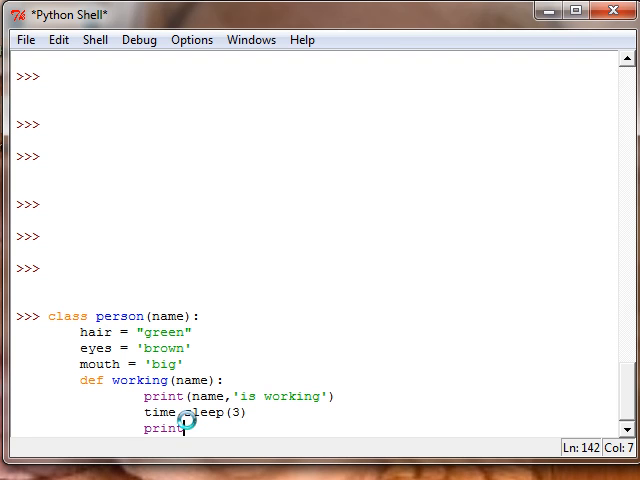
pyautogui.write('("")')
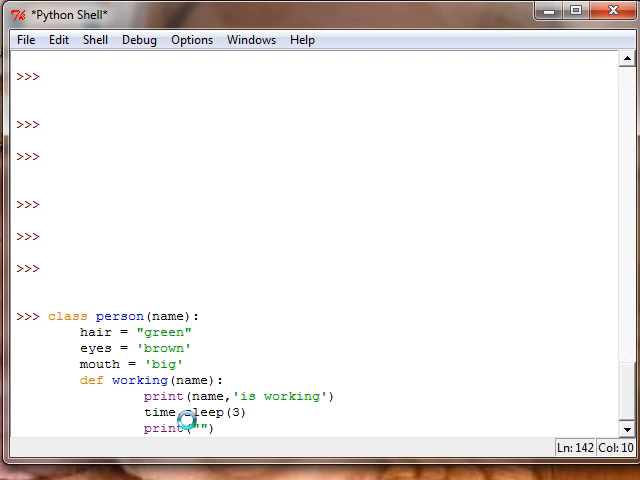
pyautogui.write('...')
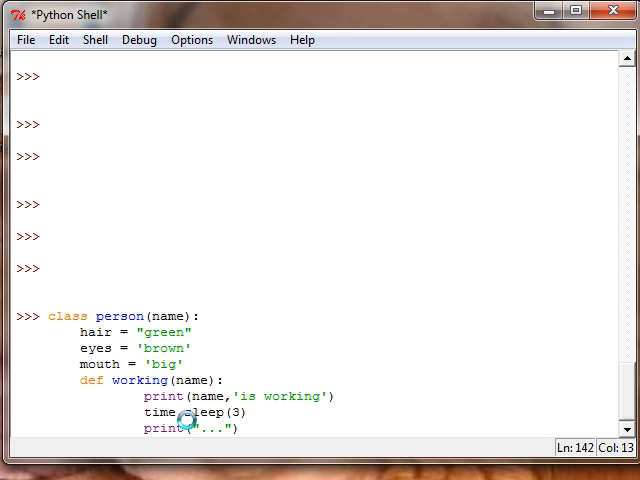
pyautogui.press('Return')
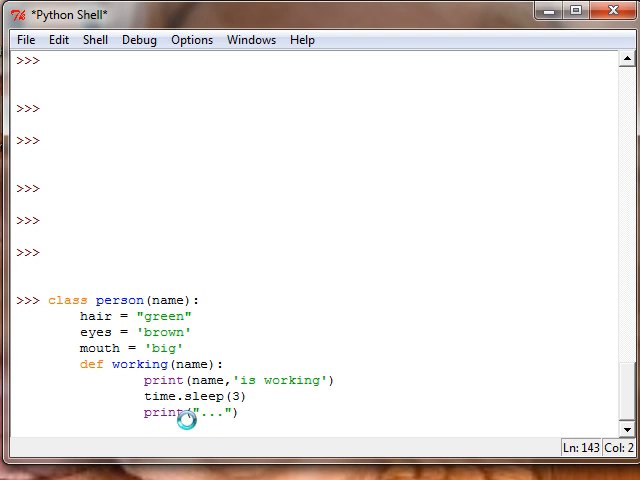
# Add a second time.sleep(3) and print(name,'is done working') to the method.
pyautogui.write('time.s')
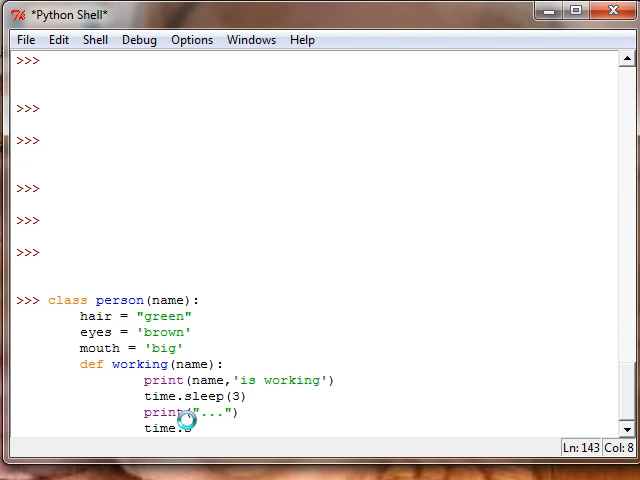
pyautogui.write('leep()')
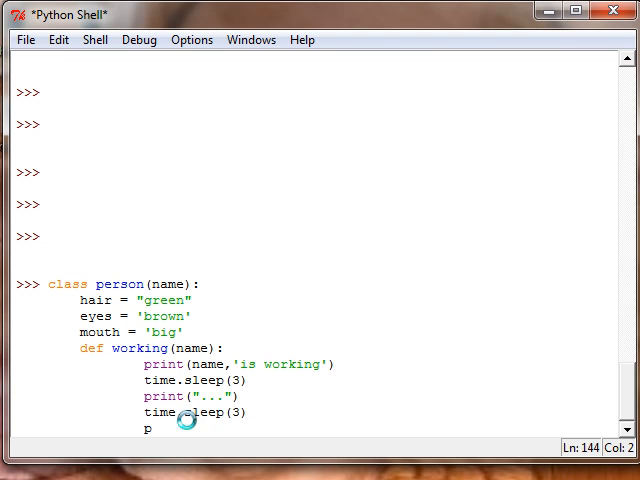
pyautogui.write('rint()')
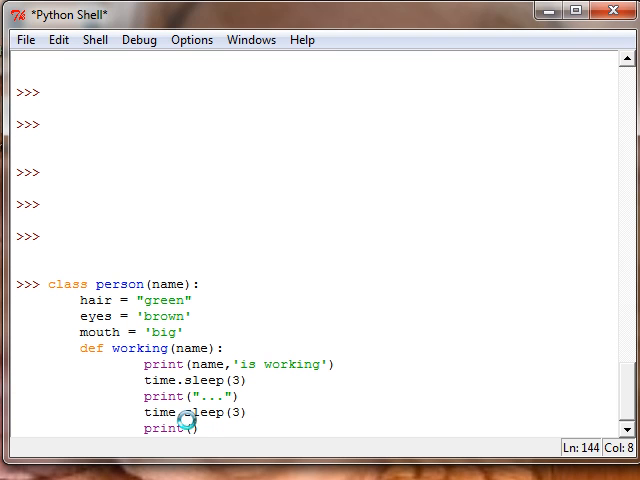
pyautogui.write('name')
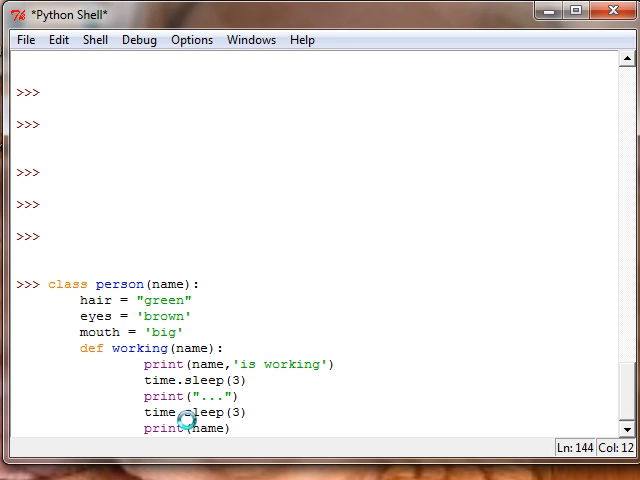
pyautogui.write(',')
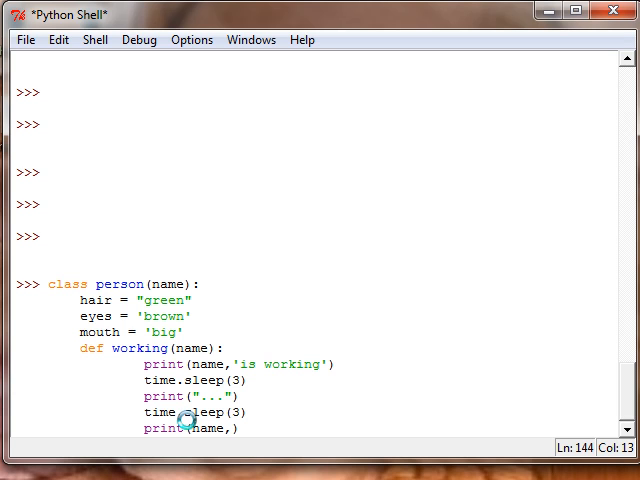
pyautogui.write("'is")
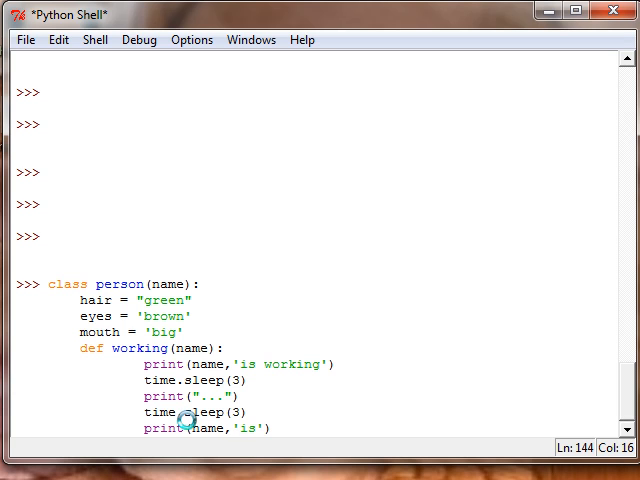
pyautogui.write('done')
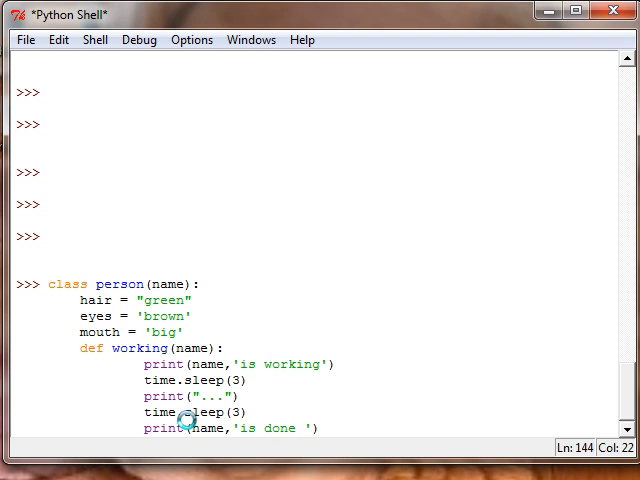
pyautogui.write('working')
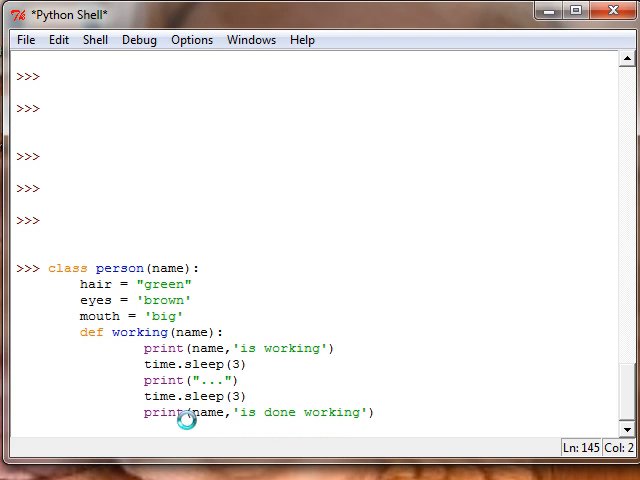
# Execute the class definition, which raises NameError: name 'name' is not defined.
pyautogui.press('Return')
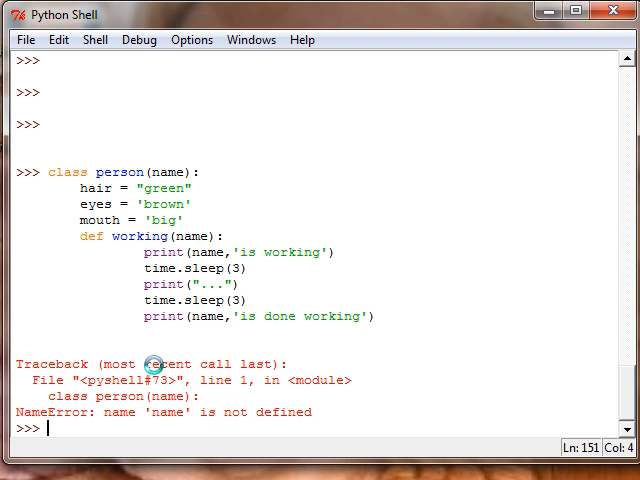
pyautogui.moveTo(176, 252)
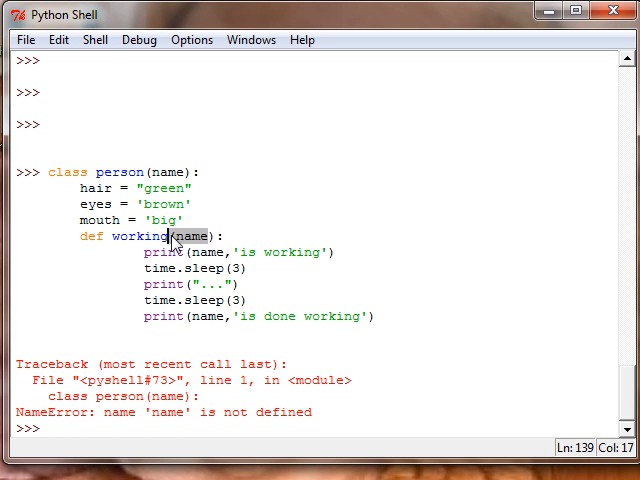
# Remove the name parameters and reword the print strings to say 'this person'.
pyautogui.doubleClick(188, 236)
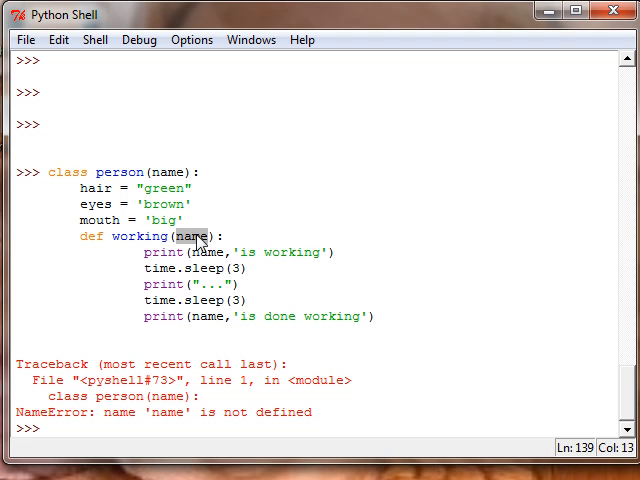
pyautogui.moveTo(222, 292)
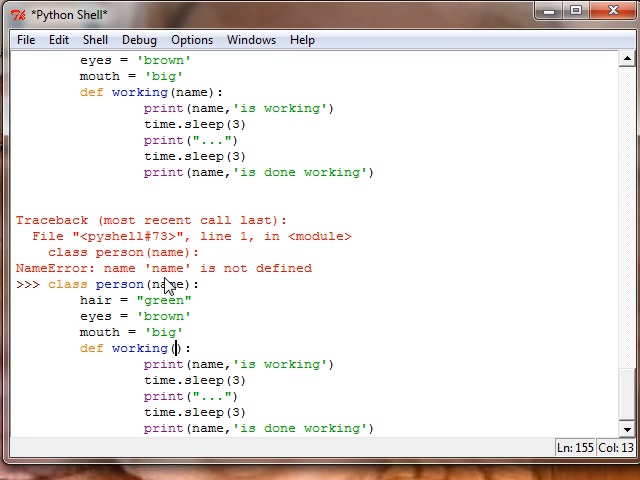
pyautogui.doubleClick(160, 284)
pyautogui.write('tj')
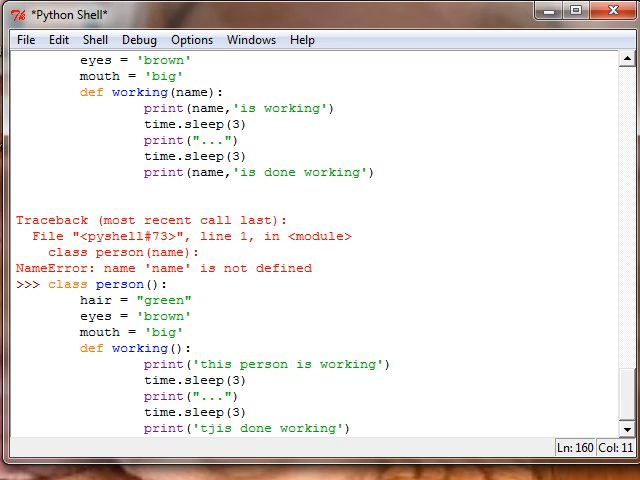
pyautogui.write('this person')
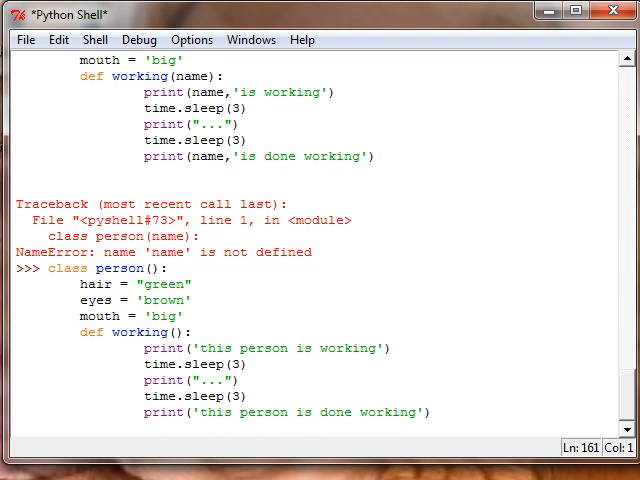
# Add a sleeping() method with its print and sleep lines and submit the class successfully.
pyautogui.write('def slee')
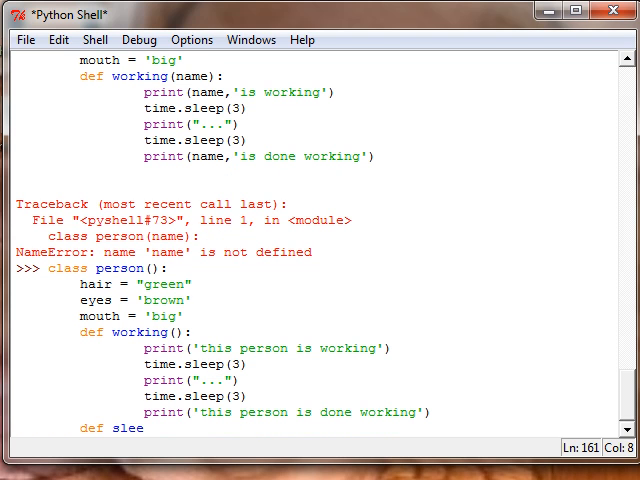
pyautogui.write('ping():')
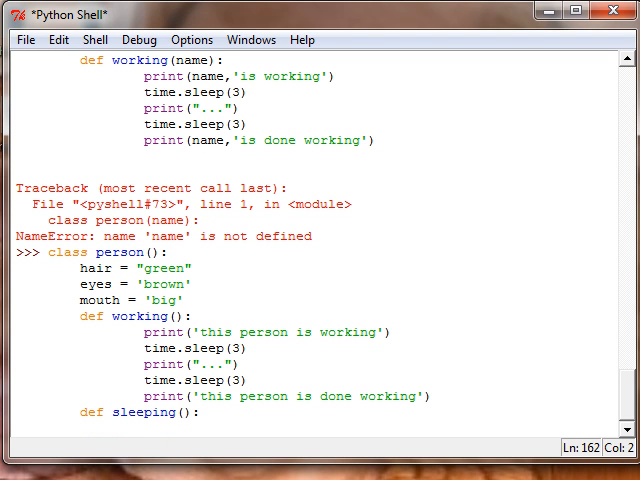
pyautogui.write('p')
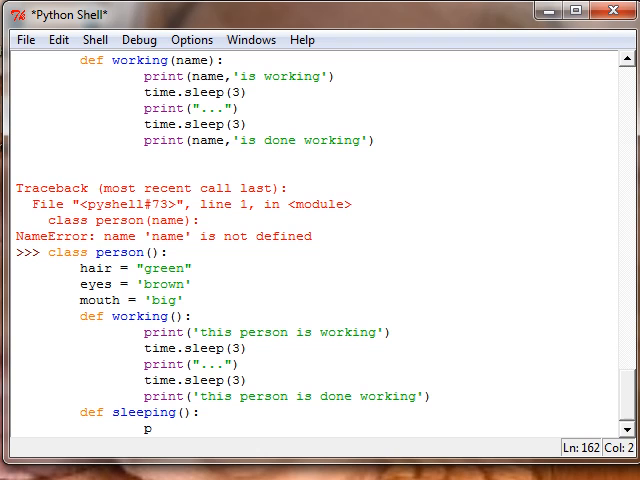
pyautogui.write('print()')
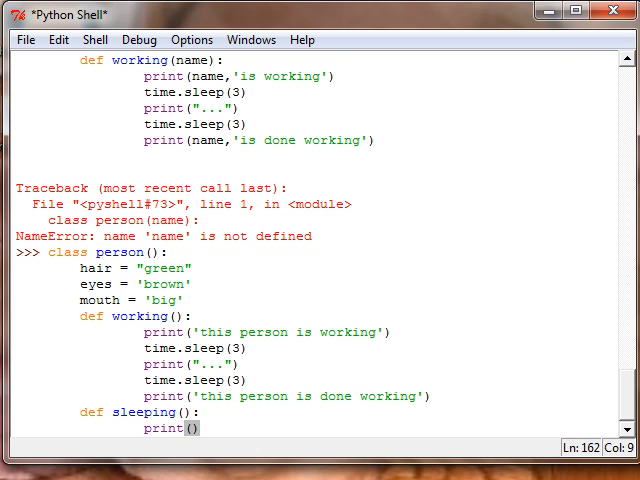
pyautogui.write("''")
pyautogui.write('print("the person has awoken")')
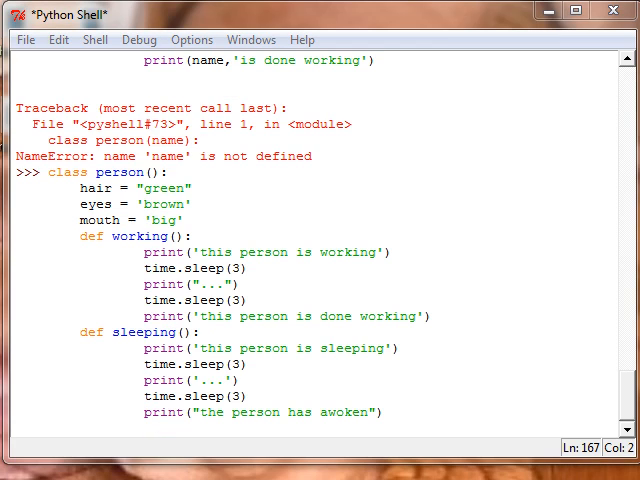
pyautogui.moveTo(140, 364); pyautogui.dragTo(380, 412)
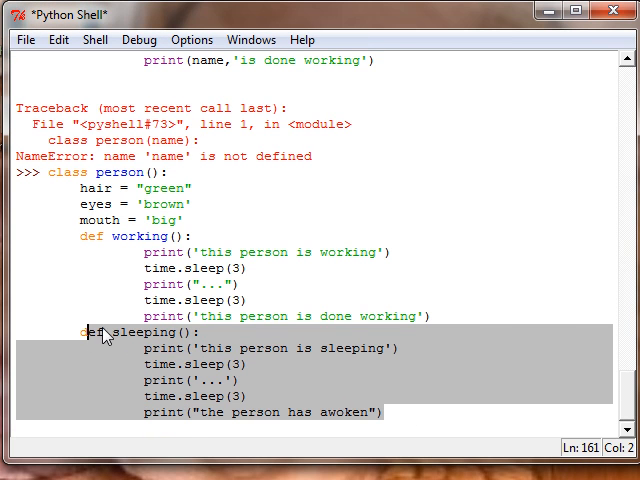
pyautogui.click(380, 412)
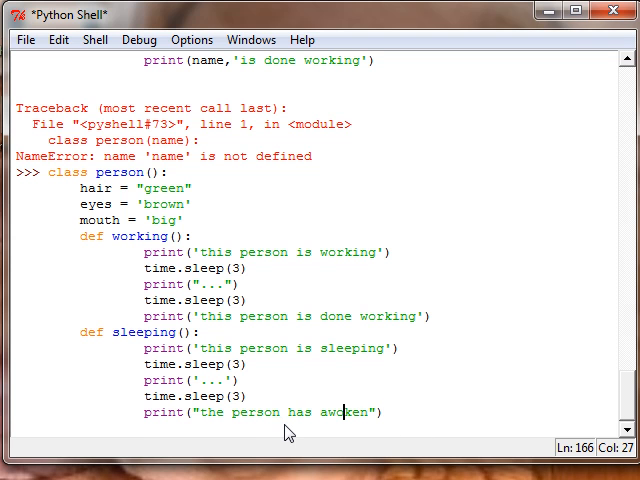
pyautogui.press('Return')
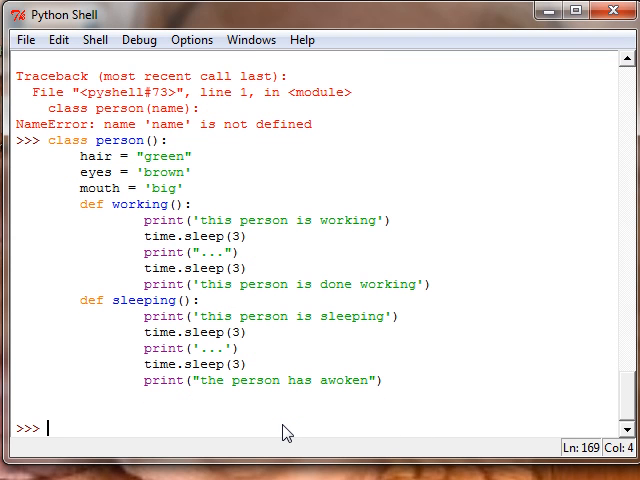
# Evaluate person at the prompt to confirm the class <class '__main__.person'> exists.
pyautogui.write('pers')
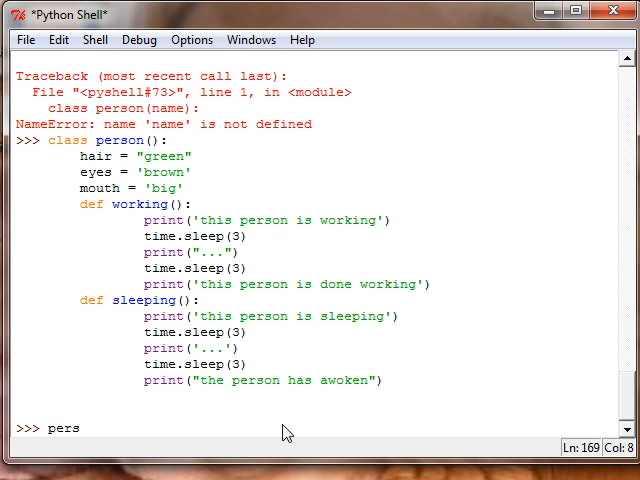
pyautogui.press('Return')
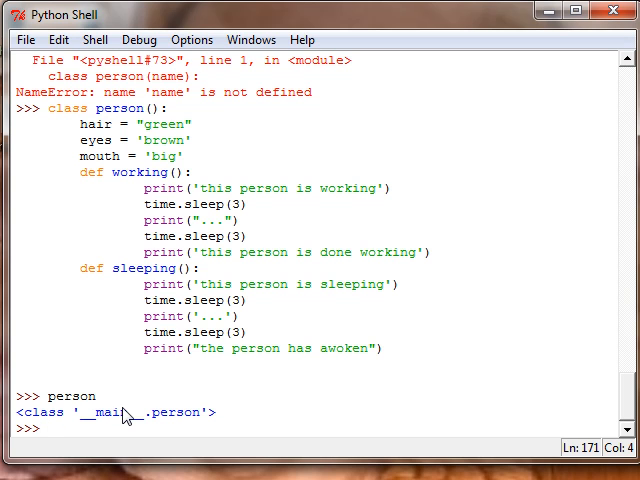
# Call the misspelled person.wroking, raising an AttributeError.
pyautogui.write('per')
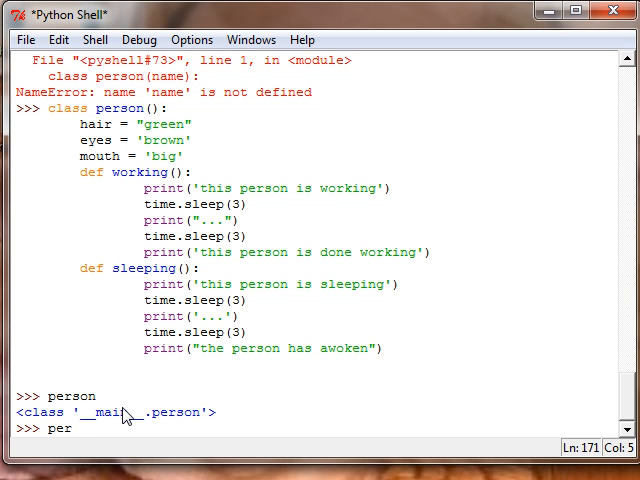
pyautogui.write('son')
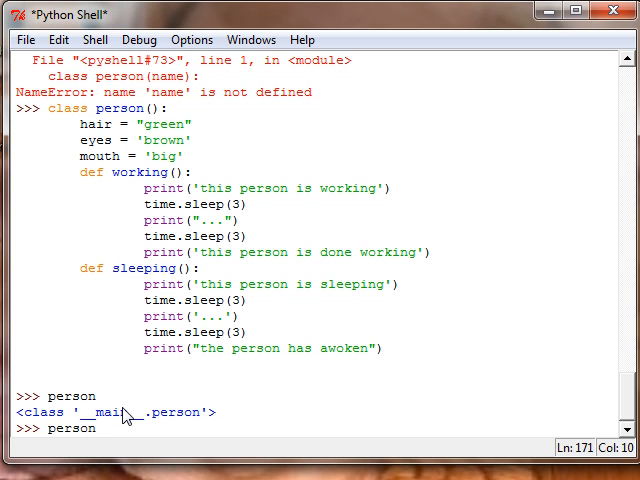
pyautogui.write('.')
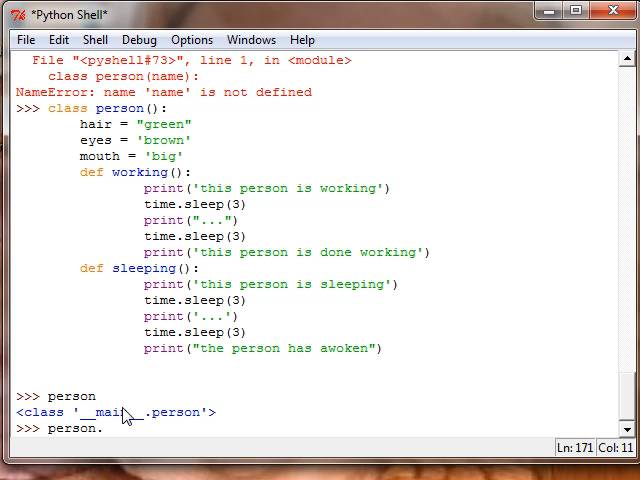
pyautogui.write('wroki')
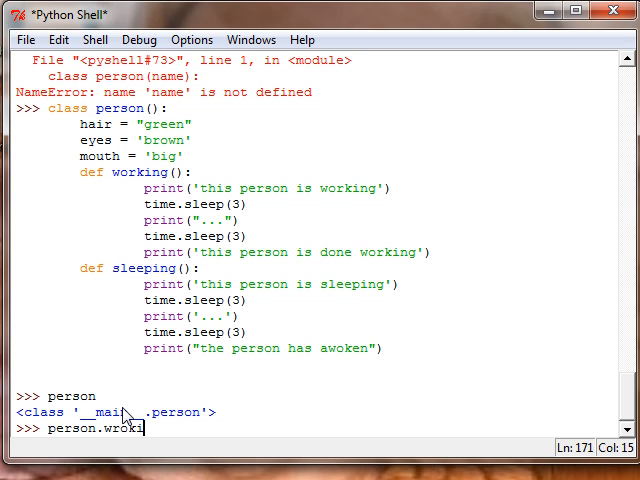
pyautogui.write('ng')
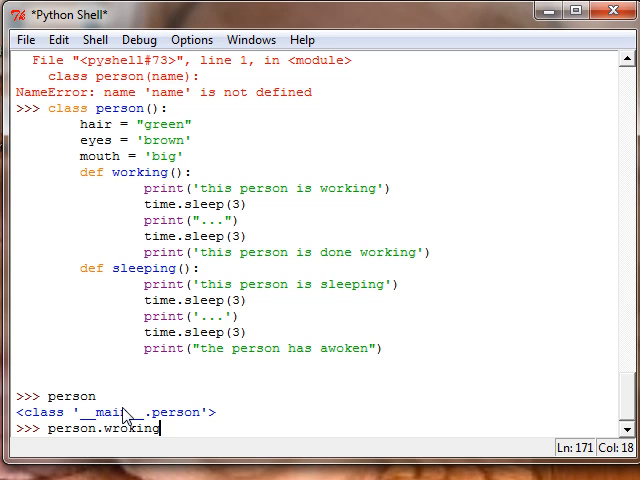
pyautogui.press('Return')
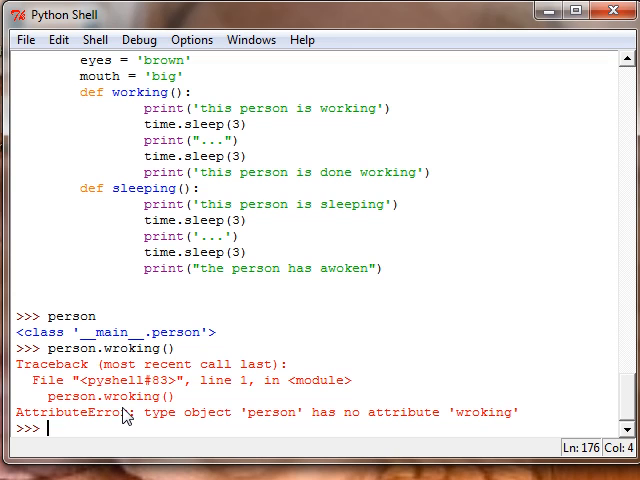
# Evaluate person.working to see the function object.
pyautogui.write('per')
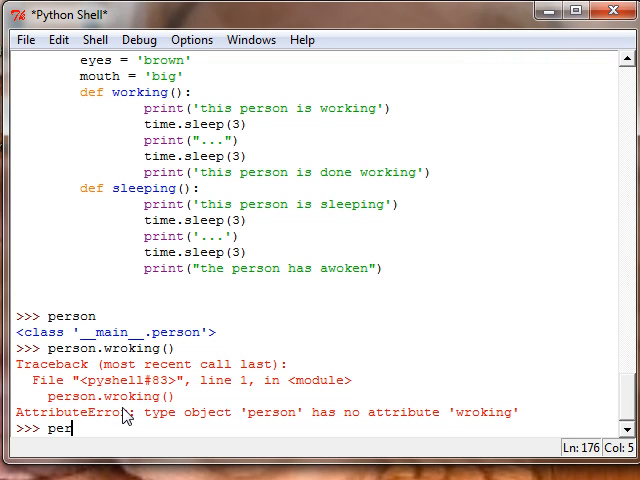
pyautogui.write('son.')
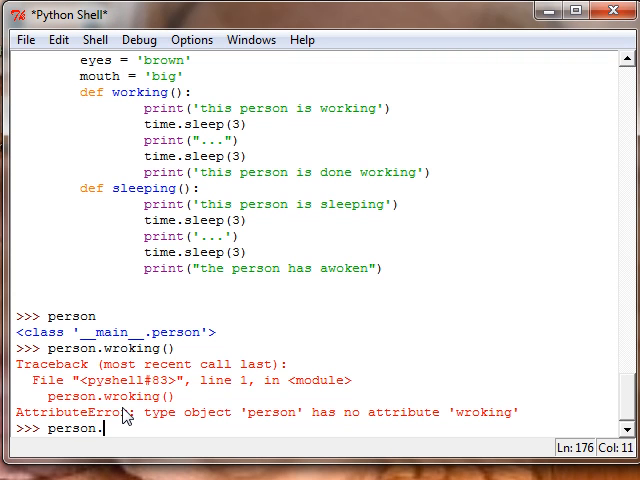
pyautogui.write('wor')
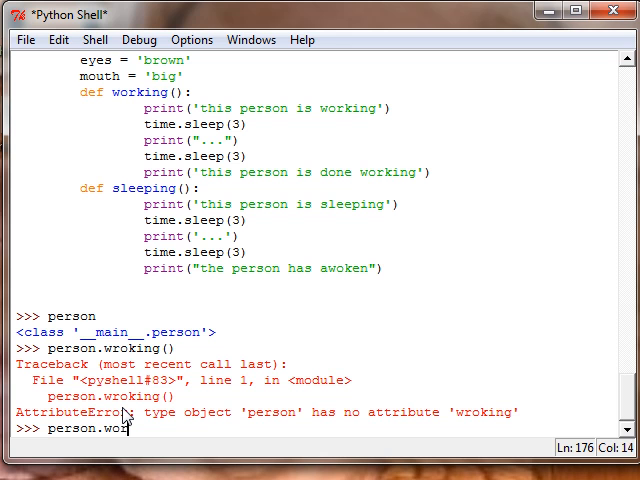
pyautogui.press('Return')
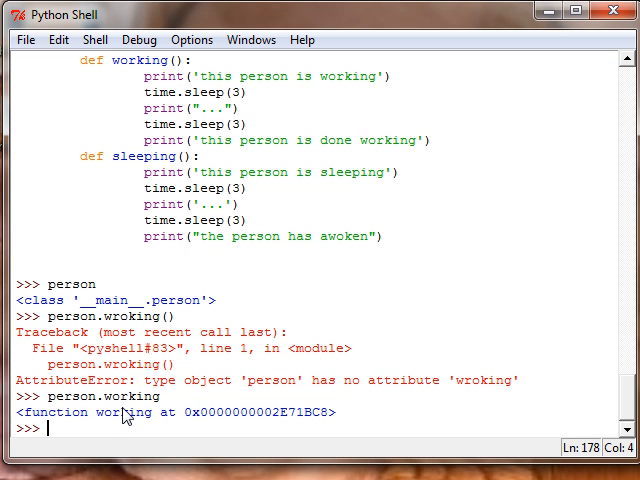
# Run person.working() to print the working messages, then start person.sleeping().
pyautogui.write('person')
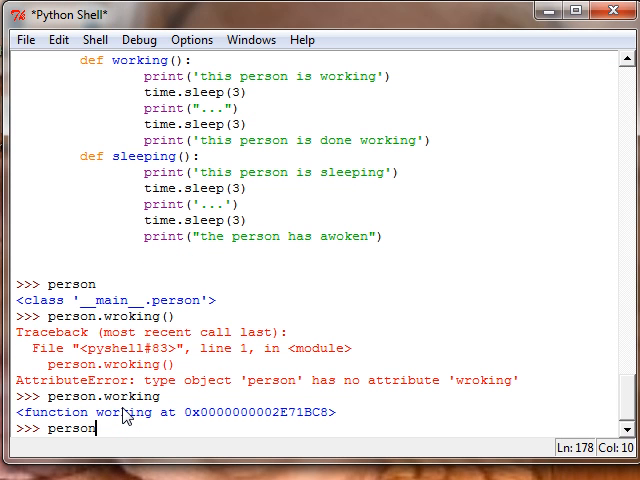
pyautogui.write('.')
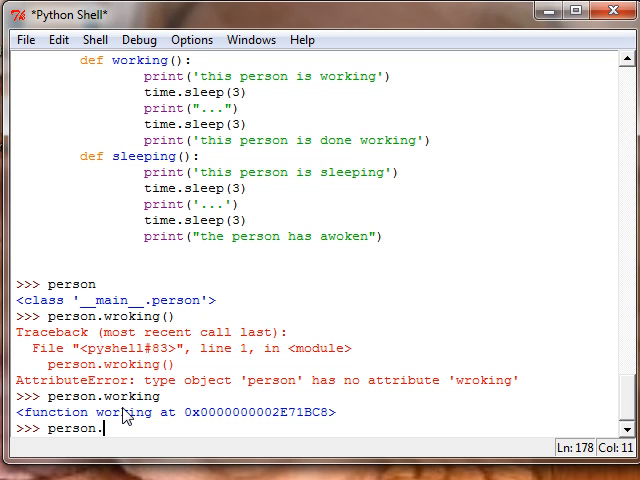
pyautogui.write('working')
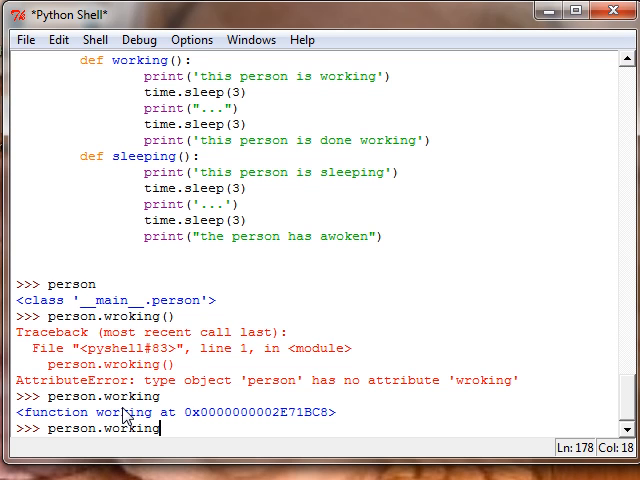
pyautogui.press('Return')
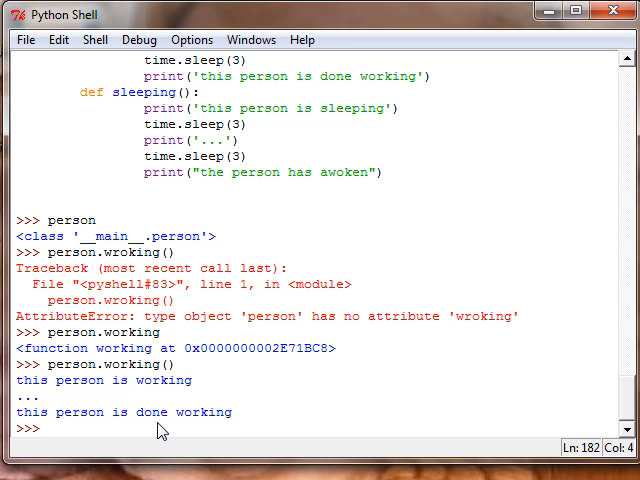
pyautogui.moveTo(264, 452)
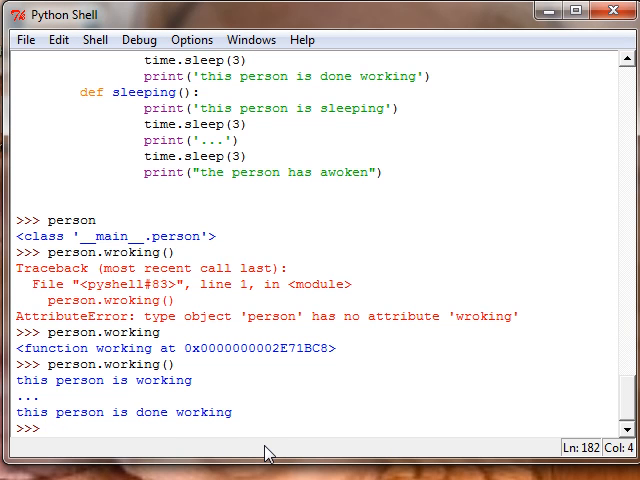
pyautogui.moveTo(262, 452)
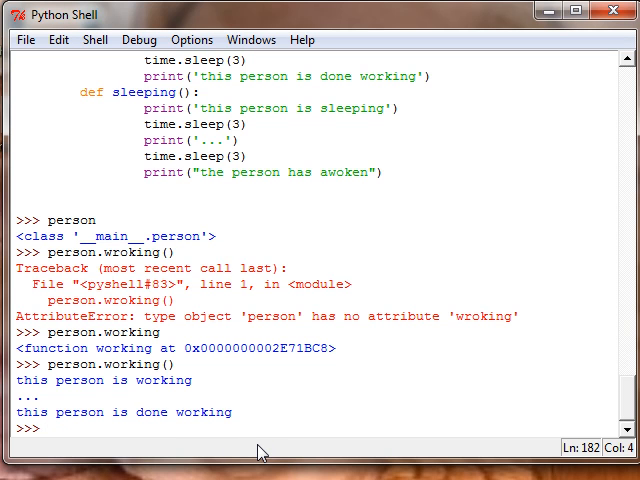
pyautogui.write('person.')
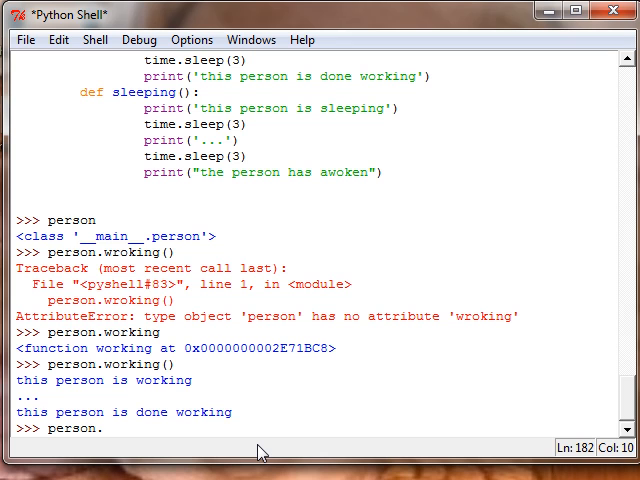
pyautogui.write('sleep')
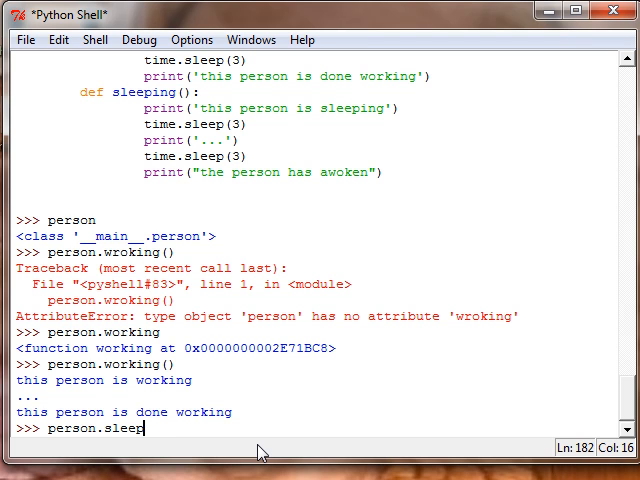
pyautogui.press('Return')
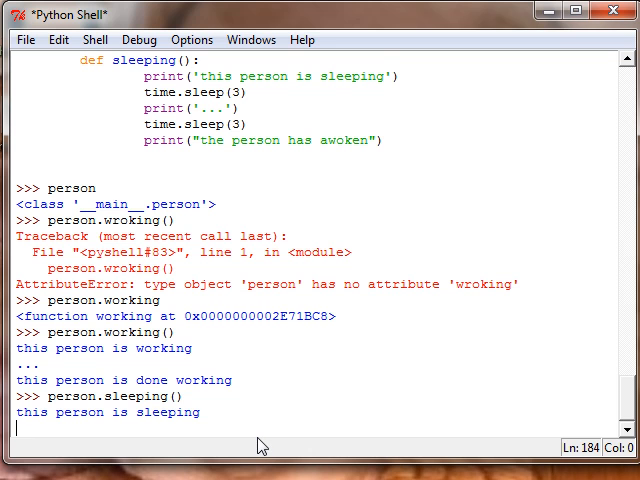
# Review the sleeping() output and begin entering person.hair at the prompt.
pyautogui.scroll(-3)
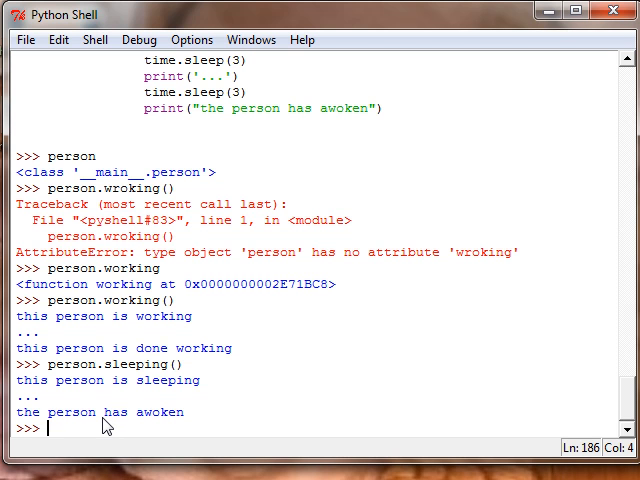
pyautogui.scroll(3)
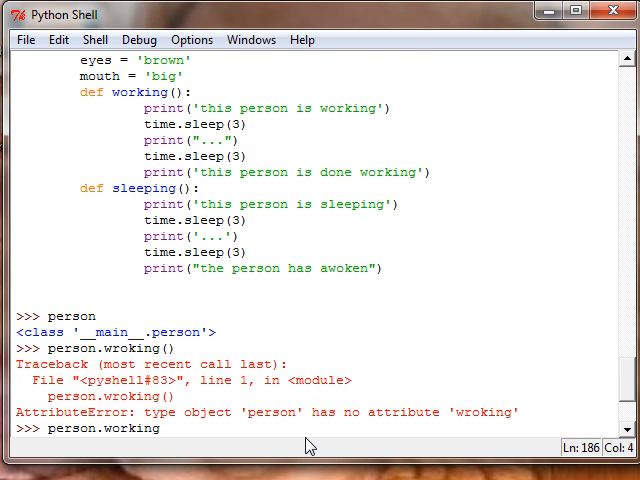
pyautogui.scroll(3)
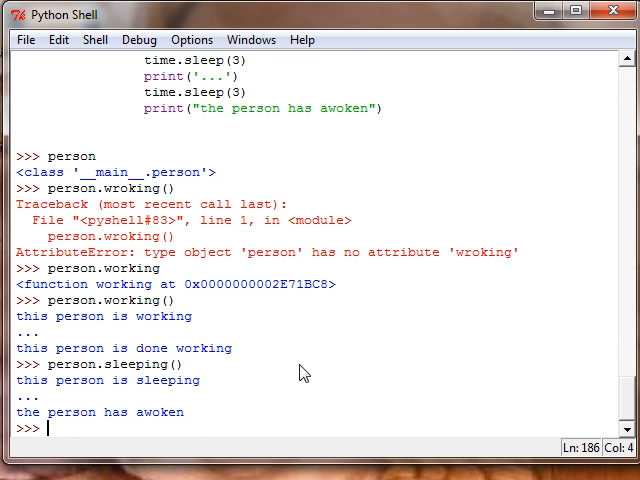
pyautogui.write('pers')
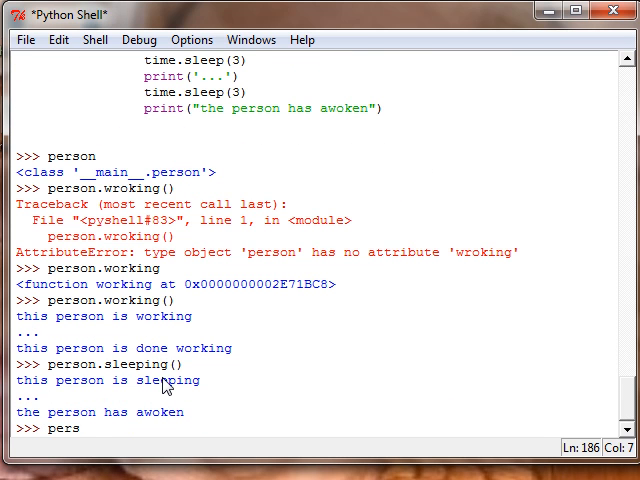
pyautogui.write('on.')
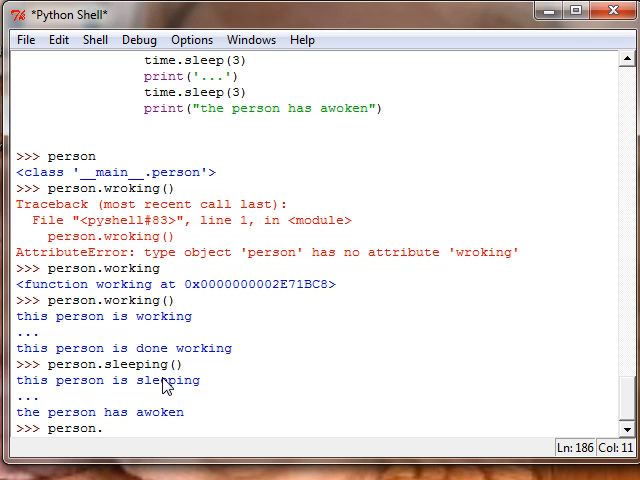
pyautogui.write('har')
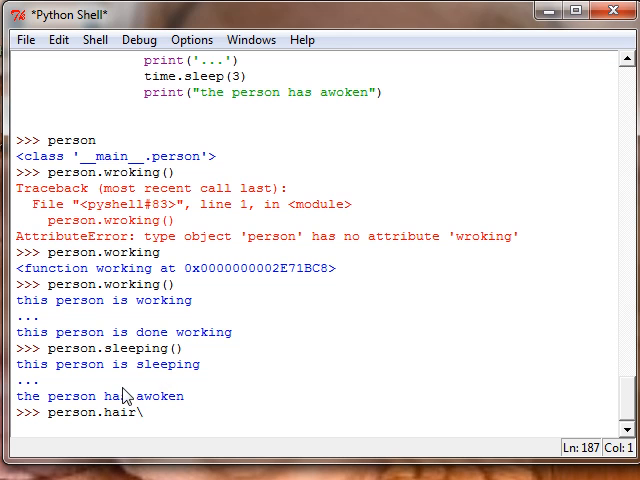
# Evaluate person.hair to show 'green' and scroll back to the class's hair attribute.
pyautogui.press('Return')
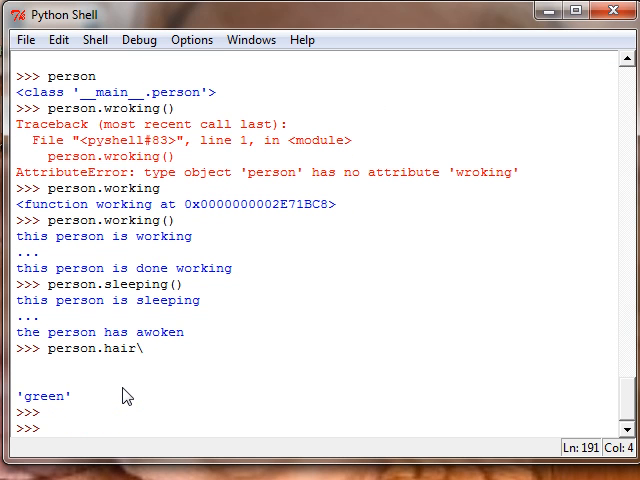
pyautogui.moveTo(50, 358)
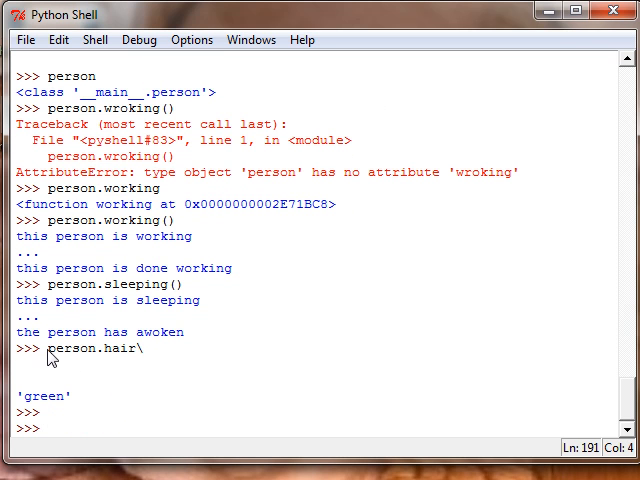
pyautogui.doubleClick(80, 348)
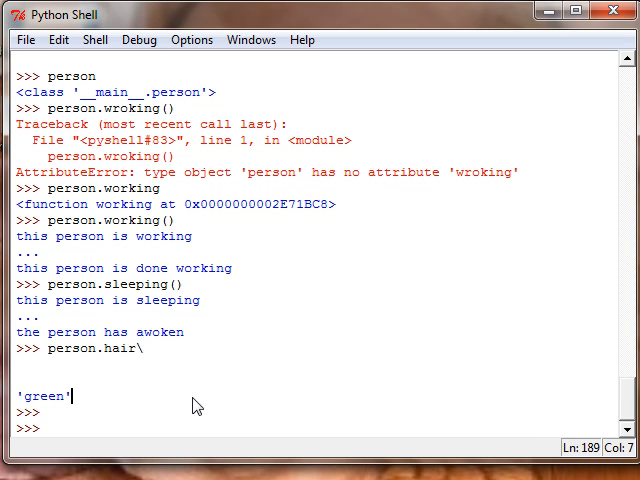
pyautogui.scroll(3)
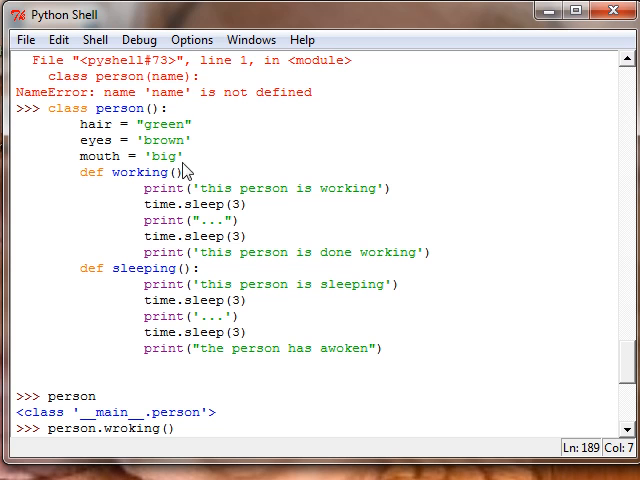
pyautogui.moveTo(270, 164)
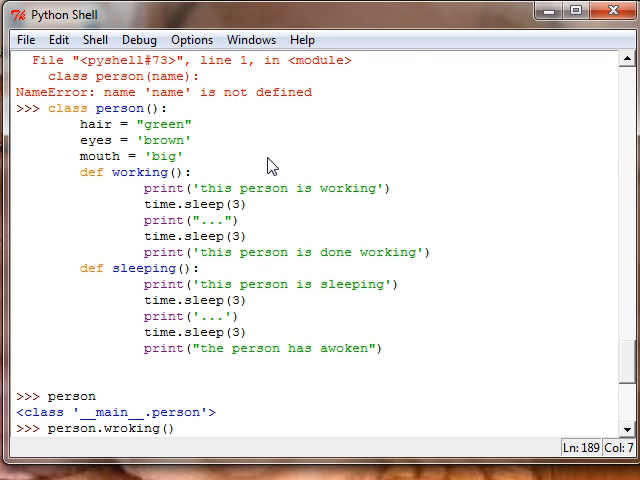